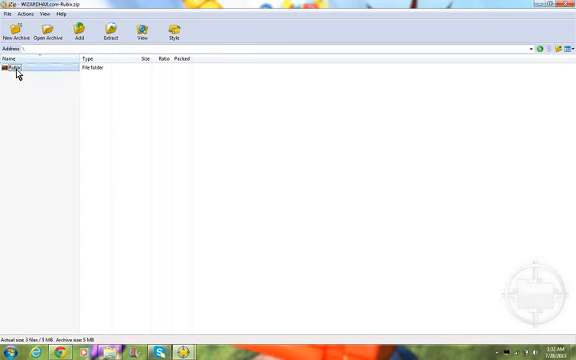
# Close the WinRAR window showing the downloaded client archive to reveal the desktop.
pyautogui.click(548, 8)
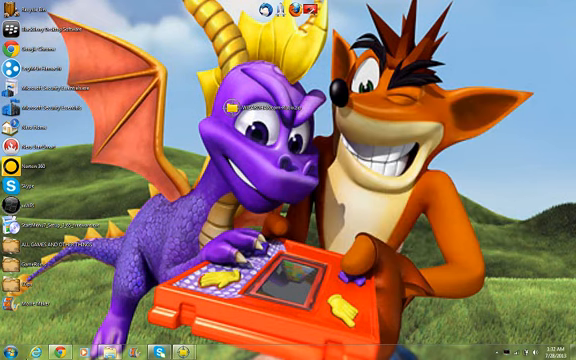
# Search %appdata% from the Start menu so the Roaming folder lists in Explorer.
pyautogui.click(10, 350)
pyautogui.write('%appdata')
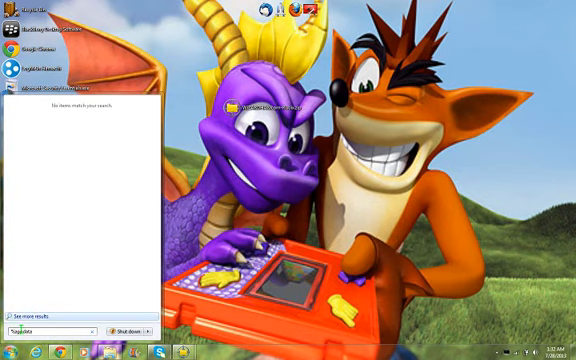
pyautogui.write('oaming ▸')
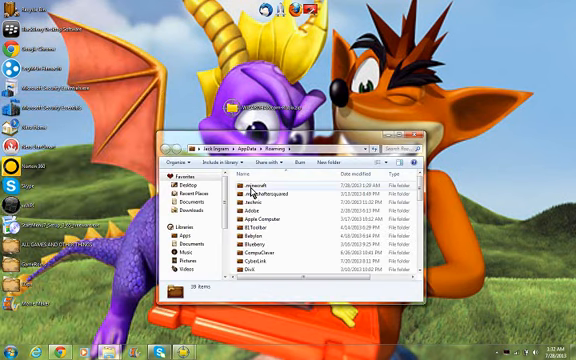
# Drill from Roaming into .minecraft, then versions, then the client's version folder.
pyautogui.doubleClick(268, 184)
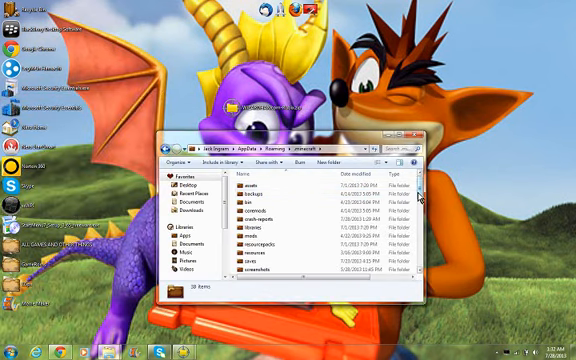
pyautogui.scroll(-3)
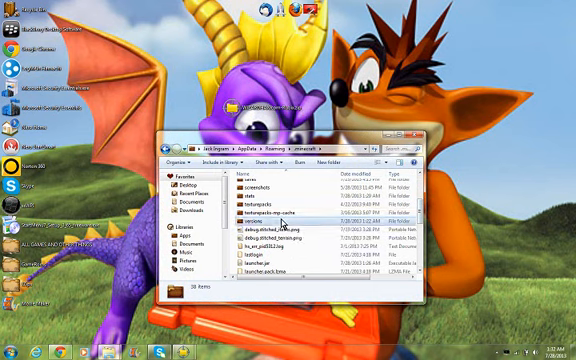
pyautogui.doubleClick(268, 214)
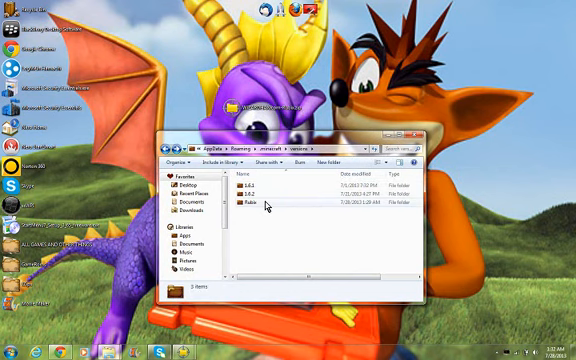
pyautogui.doubleClick(252, 206)
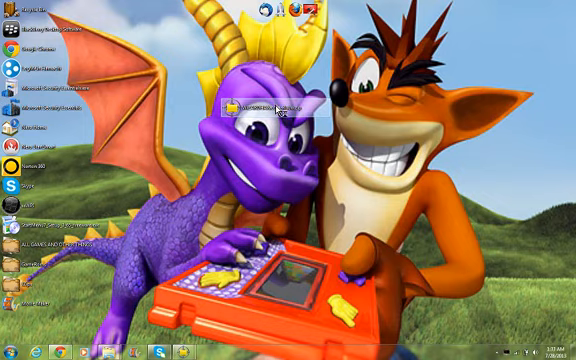
# Reopen the client archive from the desktop and enter its Rubix folder.
pyautogui.doubleClick(250, 104)
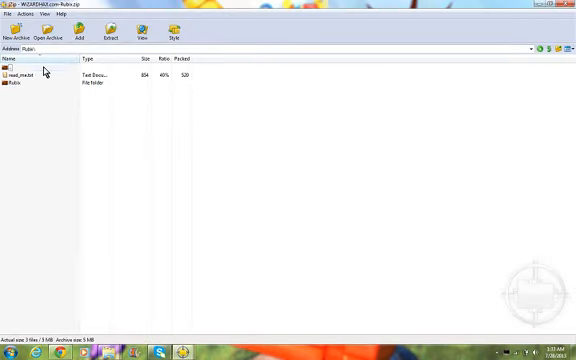
pyautogui.doubleClick(18, 80)
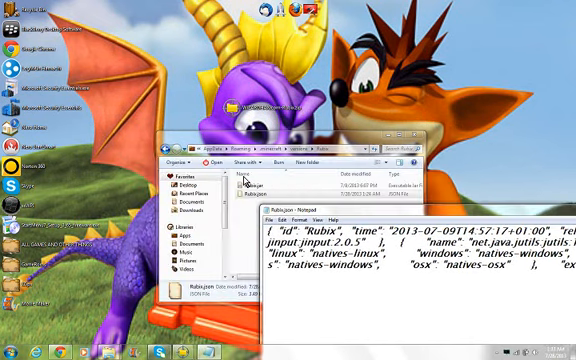
pyautogui.moveTo(398, 216)
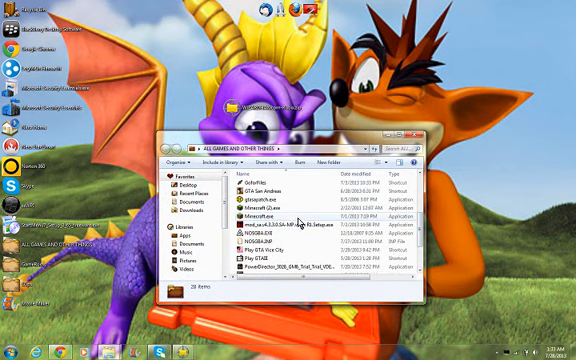
# Start the Minecraft launcher executable and choose Run at the security warning.
pyautogui.doubleClick(248, 212)
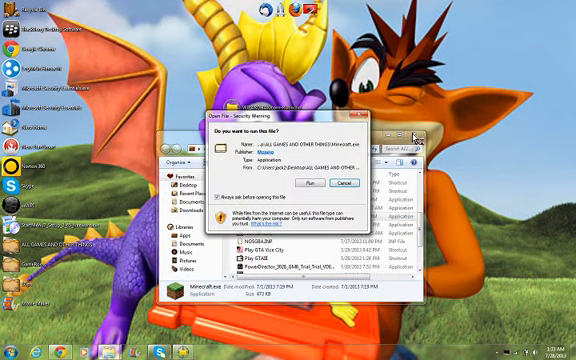
pyautogui.click(348, 184)
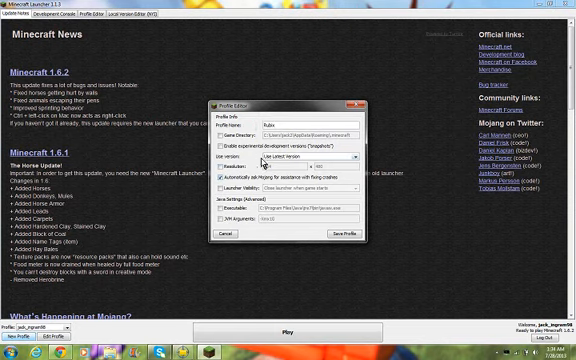
# Set the Rubix profile to use the Rubix version and save the profile.
pyautogui.click(356, 156)
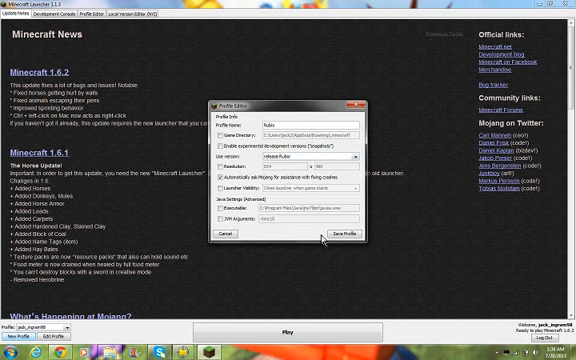
pyautogui.click(338, 232)
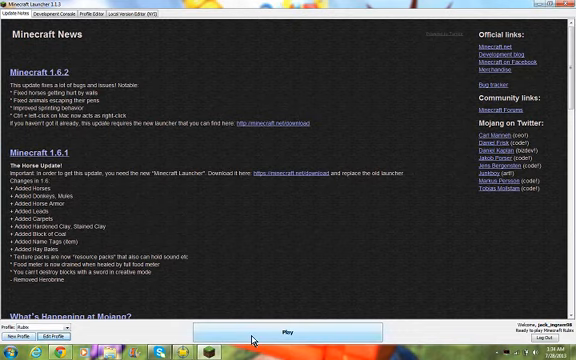
# Hit Play so Minecraft launches with the Rubix profile to its title menu.
pyautogui.click(288, 332)
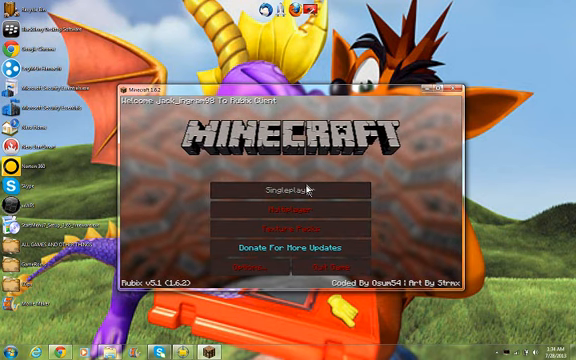
# Enter Singleplayer and load a world with the Rubix hack menu shown.
pyautogui.click(288, 184)
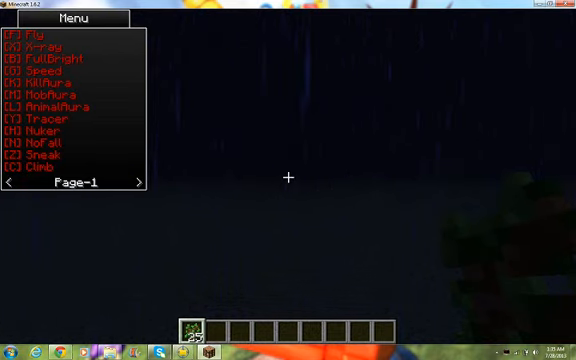
# Toggle the fourth, ninth and other listed mods, finishing with the first mod on so the world brightens.
pyautogui.click(44, 72)
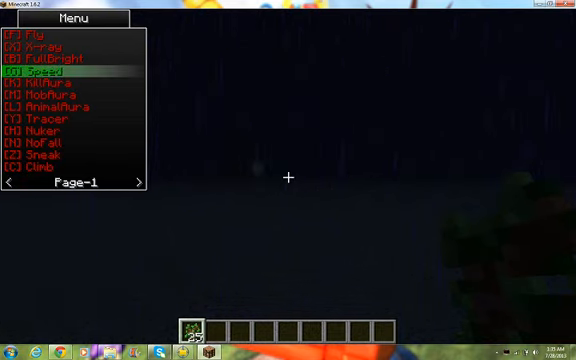
pyautogui.click(50, 72)
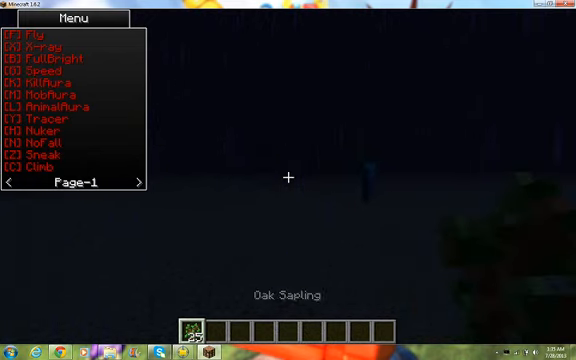
pyautogui.click(44, 132)
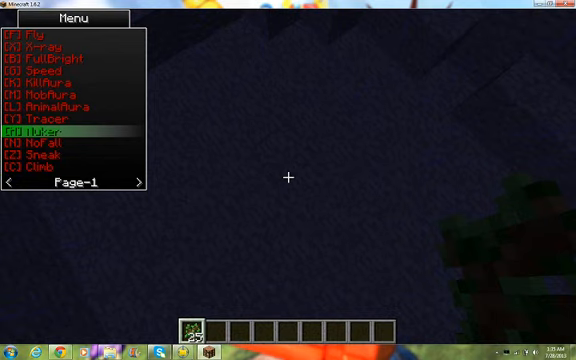
pyautogui.click(42, 132)
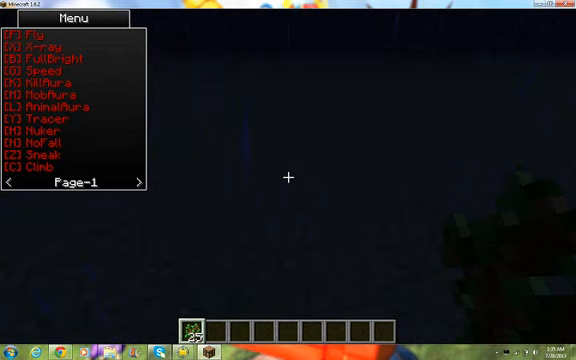
pyautogui.click(40, 142)
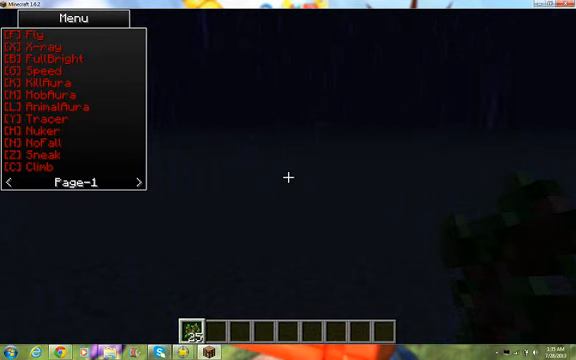
pyautogui.click(50, 44)
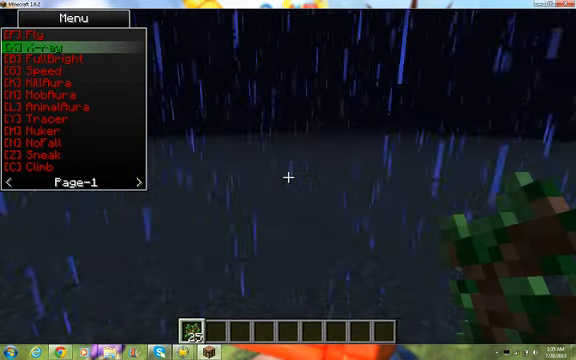